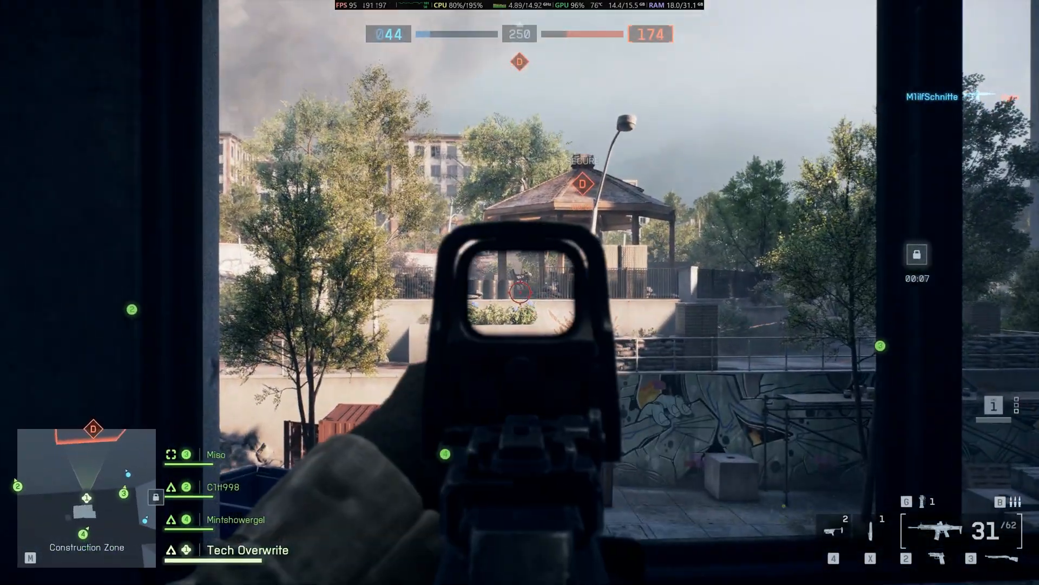
# Browse the Reddit Secure Boot complaint comments, then switch away to the BIOS footage
pyautogui.click(520, 290)
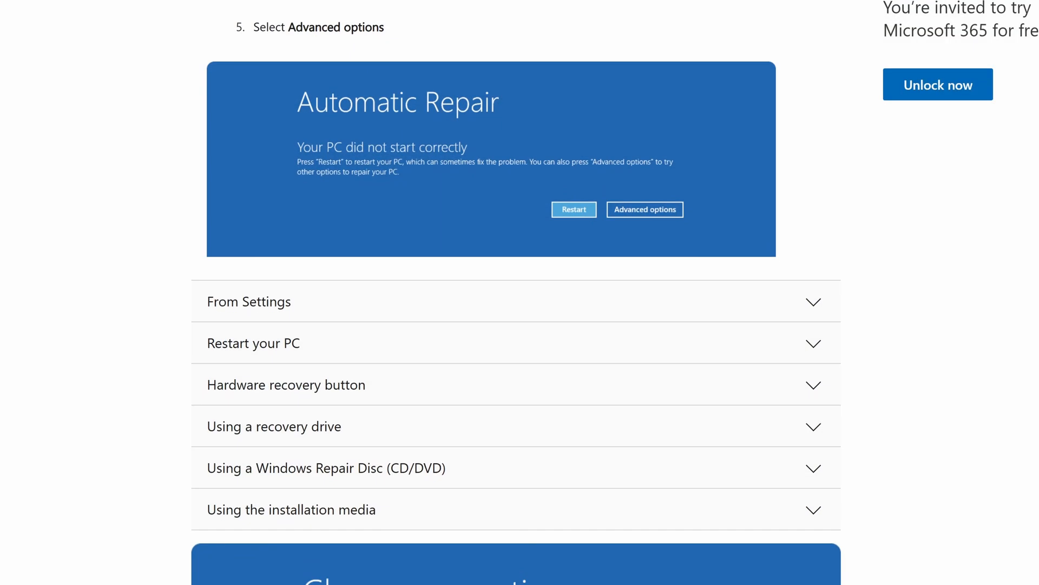
pyautogui.scroll(-3)
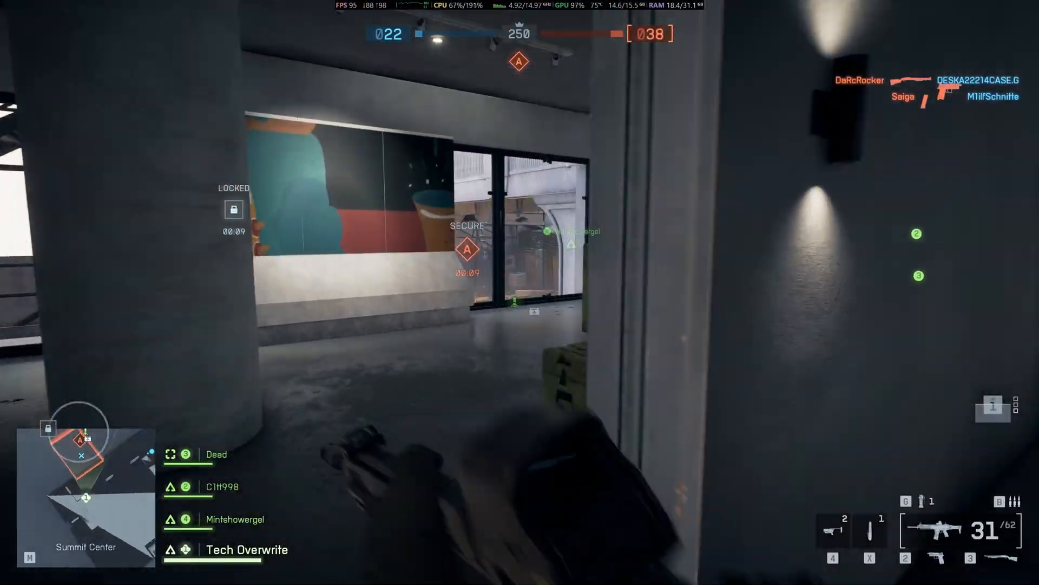
pyautogui.rightClick(519, 292)
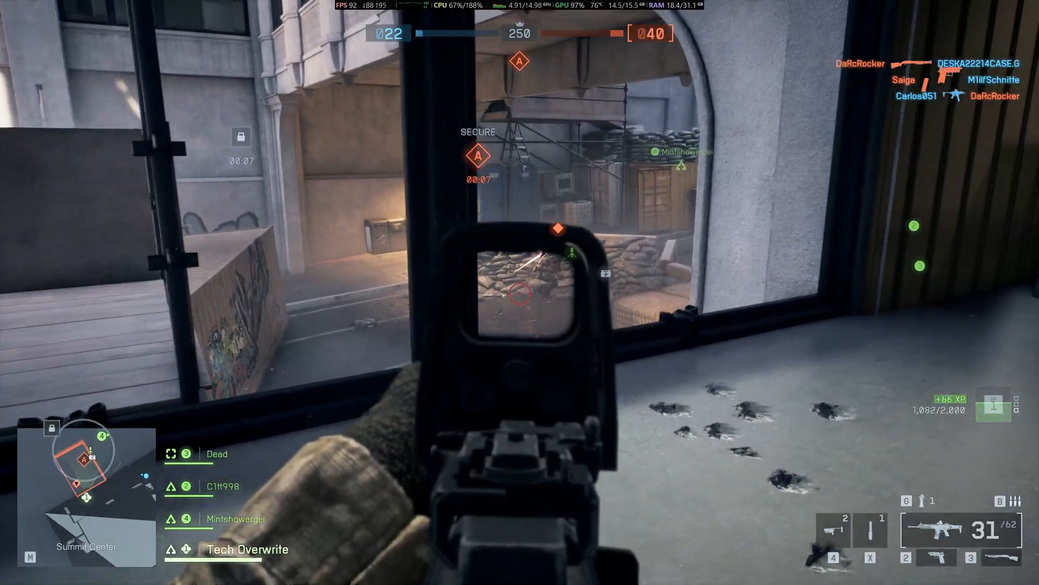
pyautogui.click(520, 290)
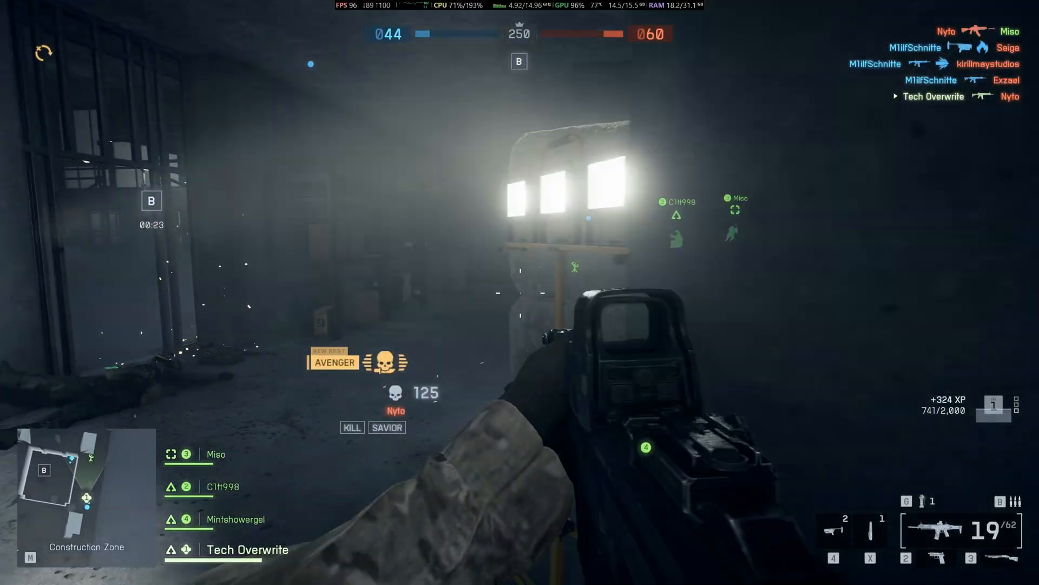
pyautogui.press('alt+tab')
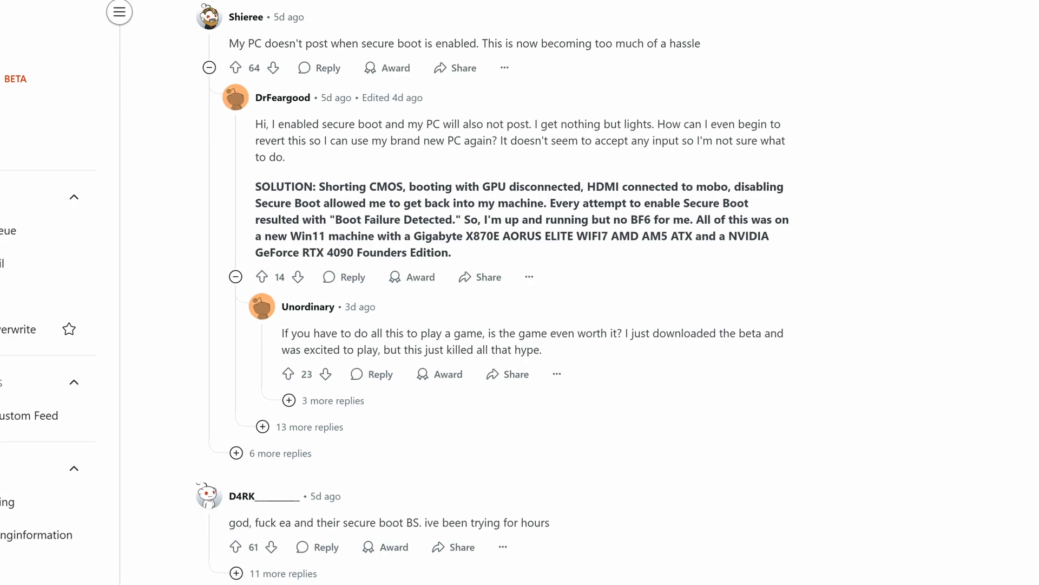
# On the Secure Boot page, change OS Type from Other OS to Windows UEFI mode
pyautogui.scroll(3)
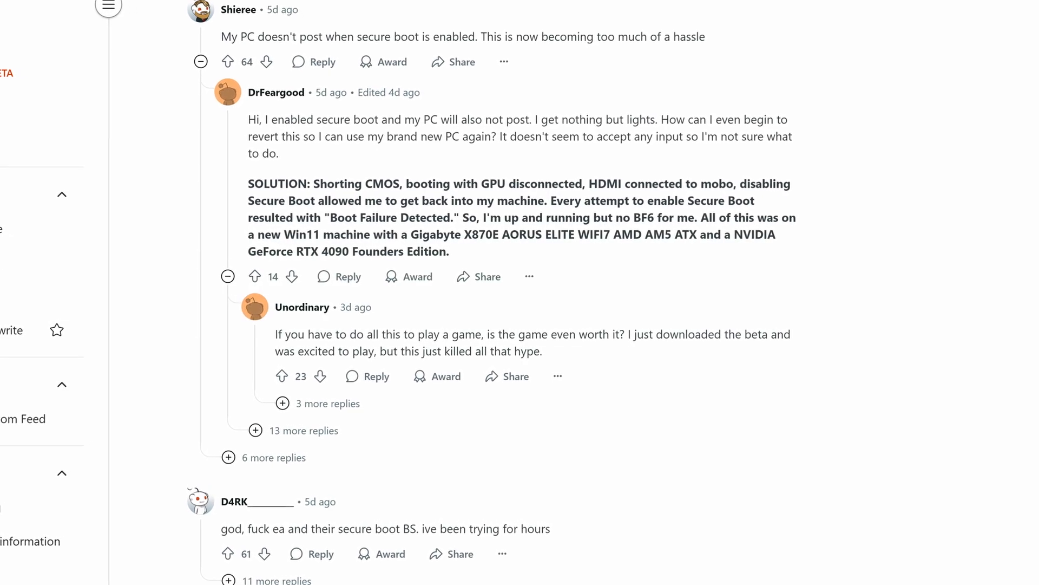
pyautogui.scroll(3)
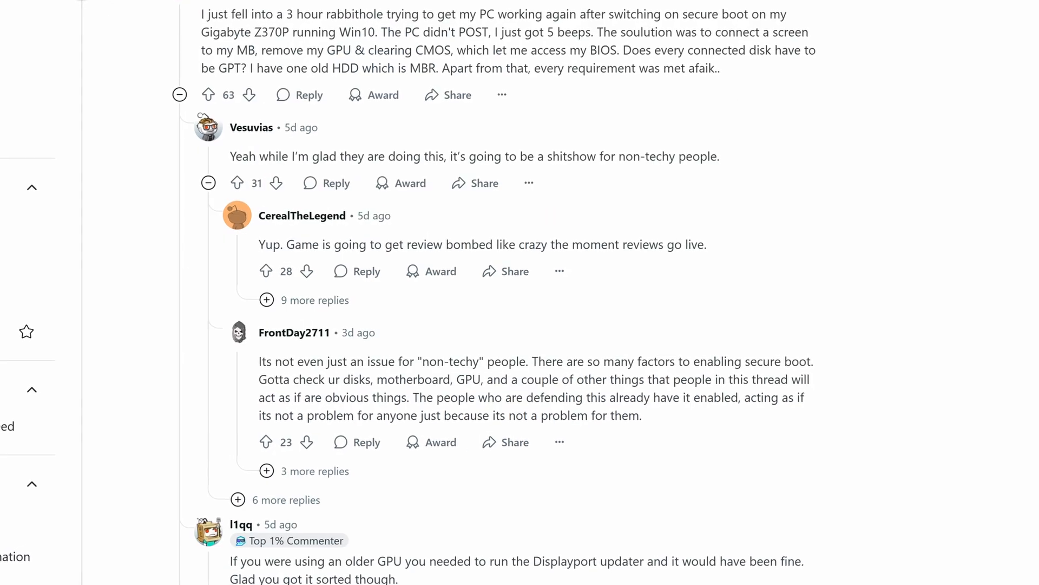
pyautogui.scroll(3)
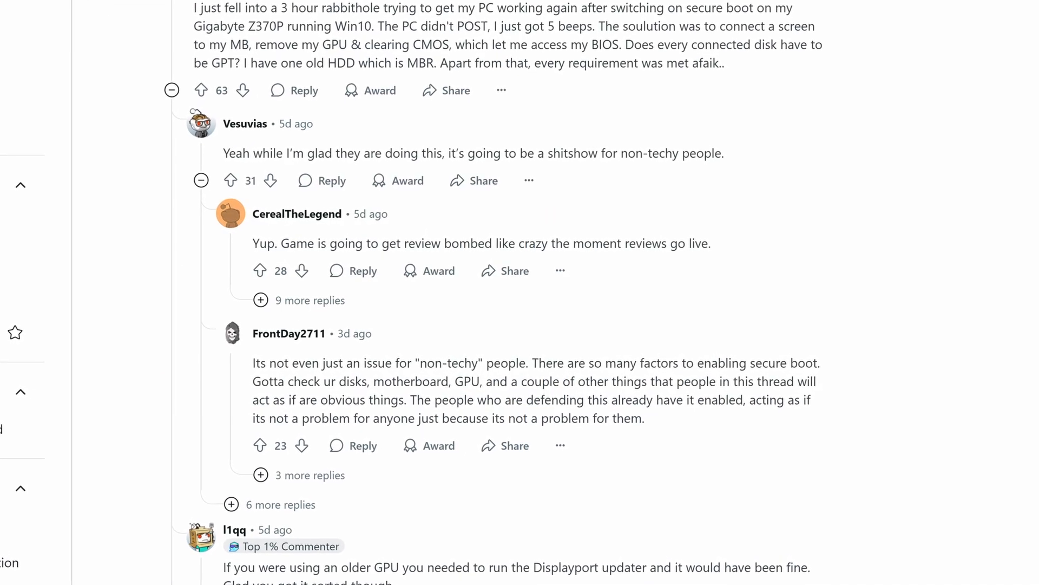
pyautogui.scroll(3)
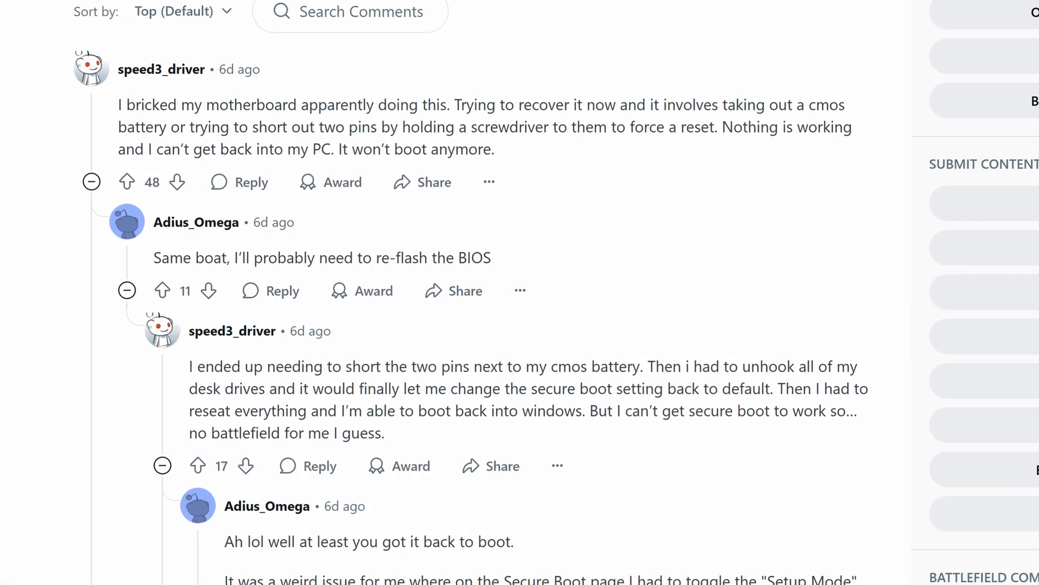
pyautogui.scroll(3)
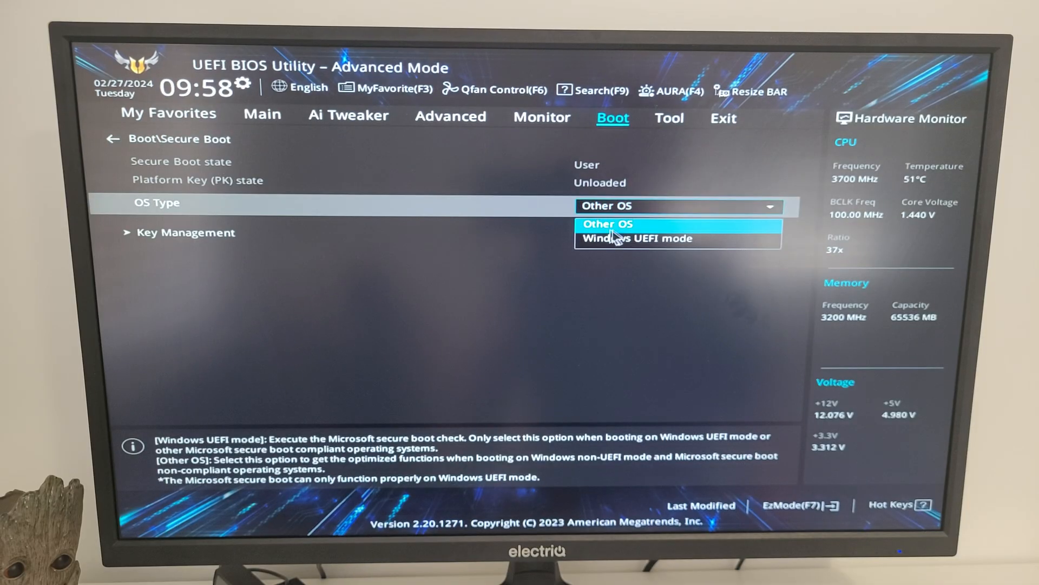
pyautogui.click(635, 239)
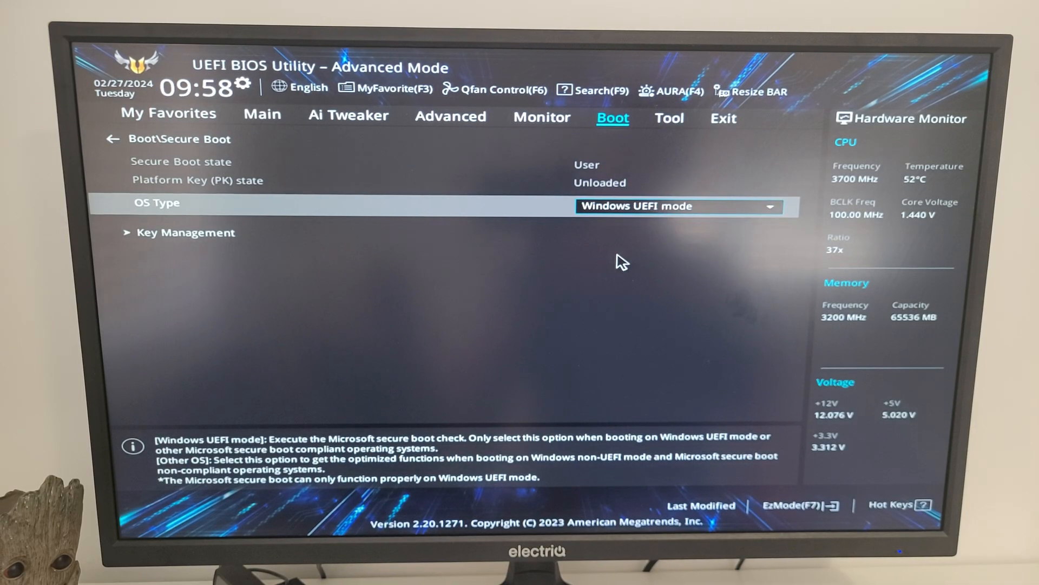